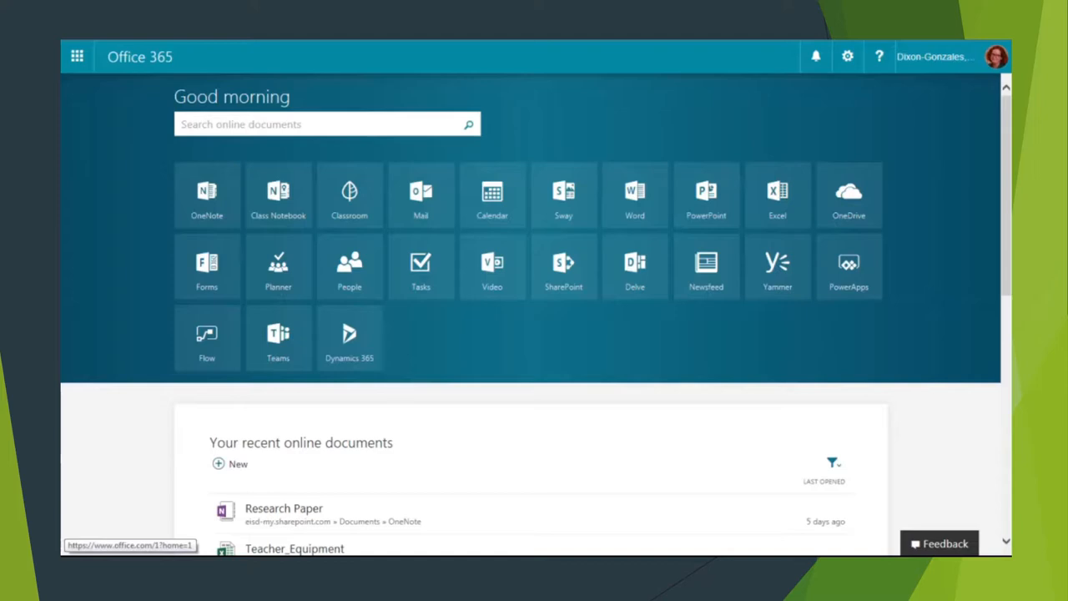
{"action": "mouse_move", "coordinate": [266, 81]}
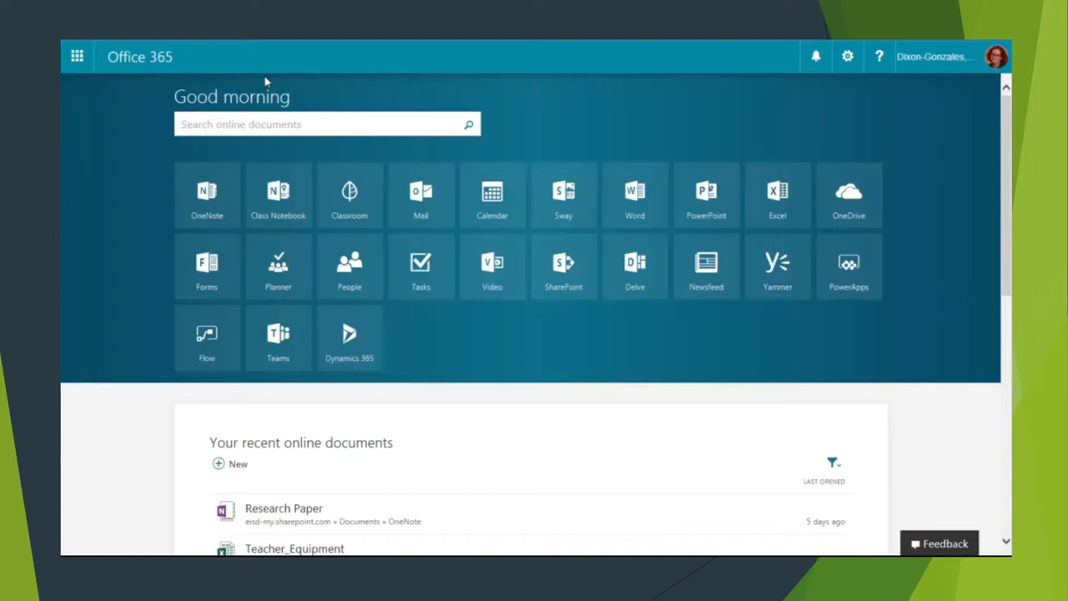
{"action": "mouse_move", "coordinate": [634, 197]}
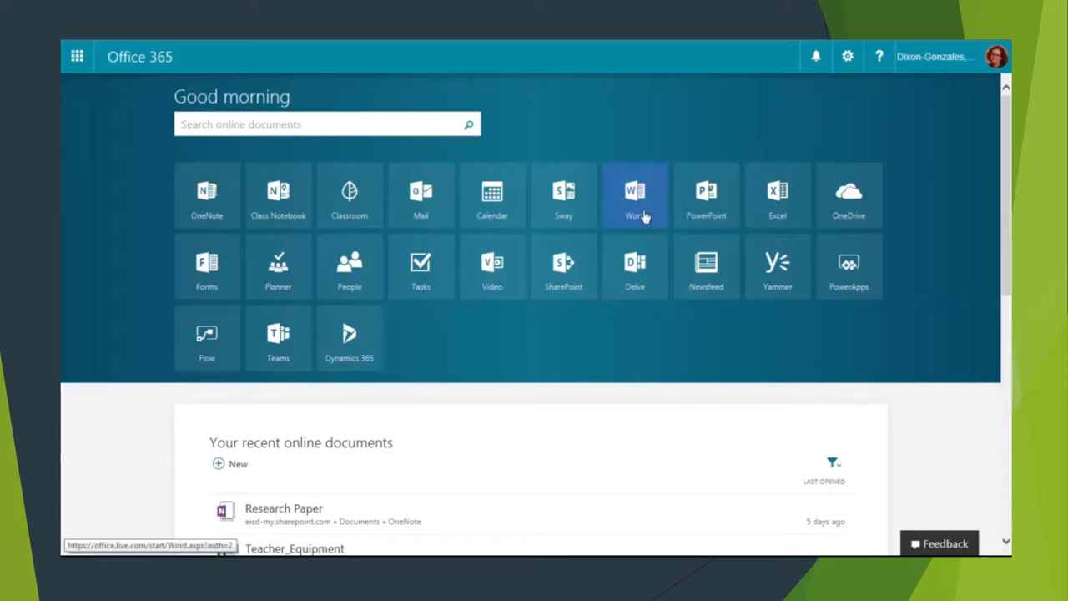
Step: Launch Word Online from the Office 365 home page
{"action": "left_click", "coordinate": [634, 193]}
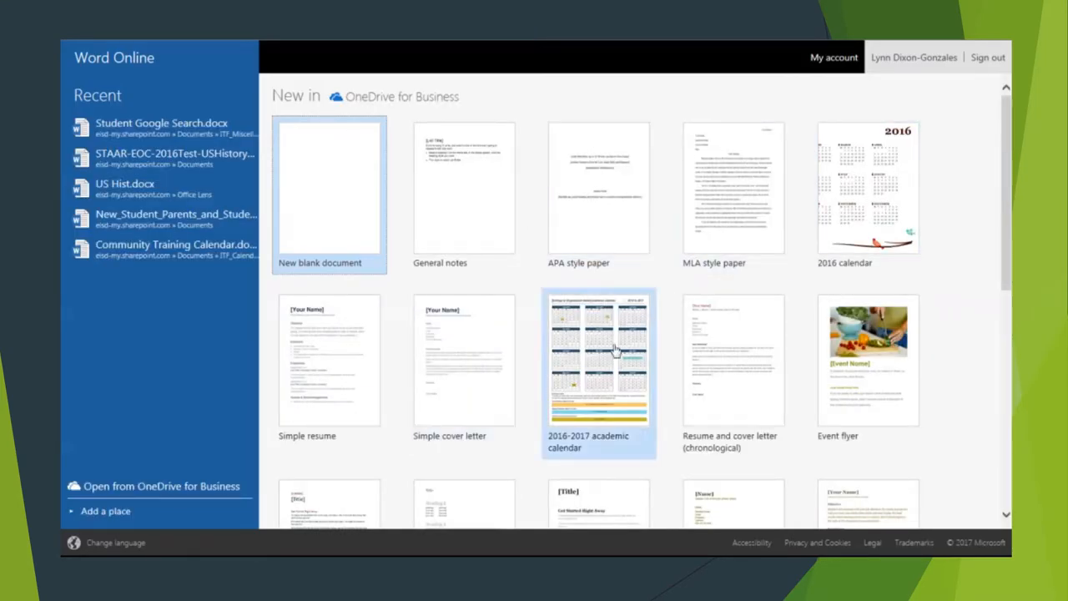
Step: Create a new document from the MLA style paper template in the gallery
{"action": "scroll", "scroll_direction": "down", "scroll_amount": 3}
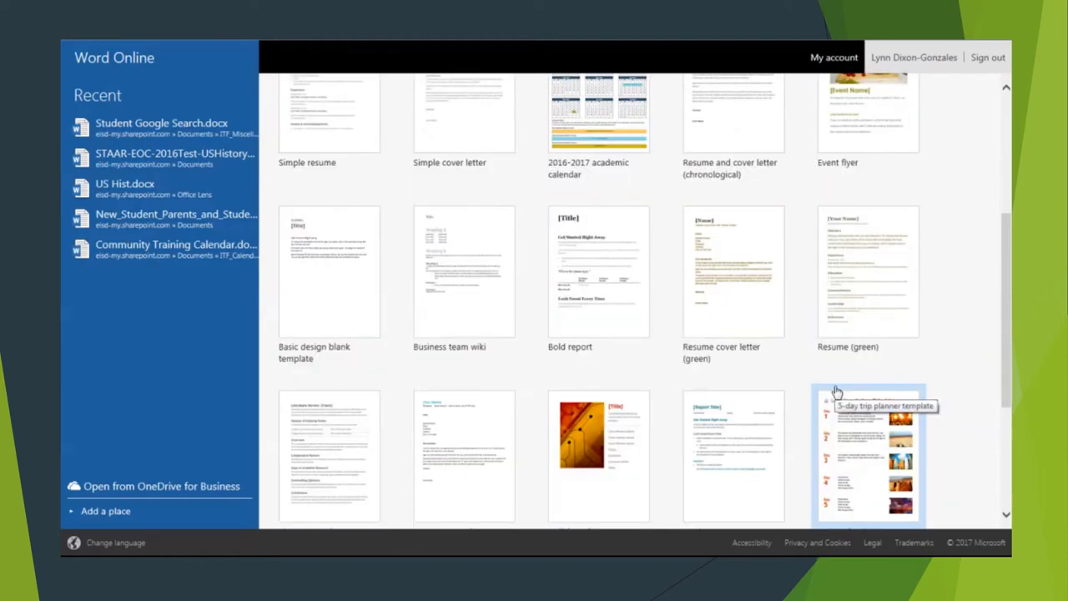
{"action": "scroll", "scroll_direction": "down", "scroll_amount": 3}
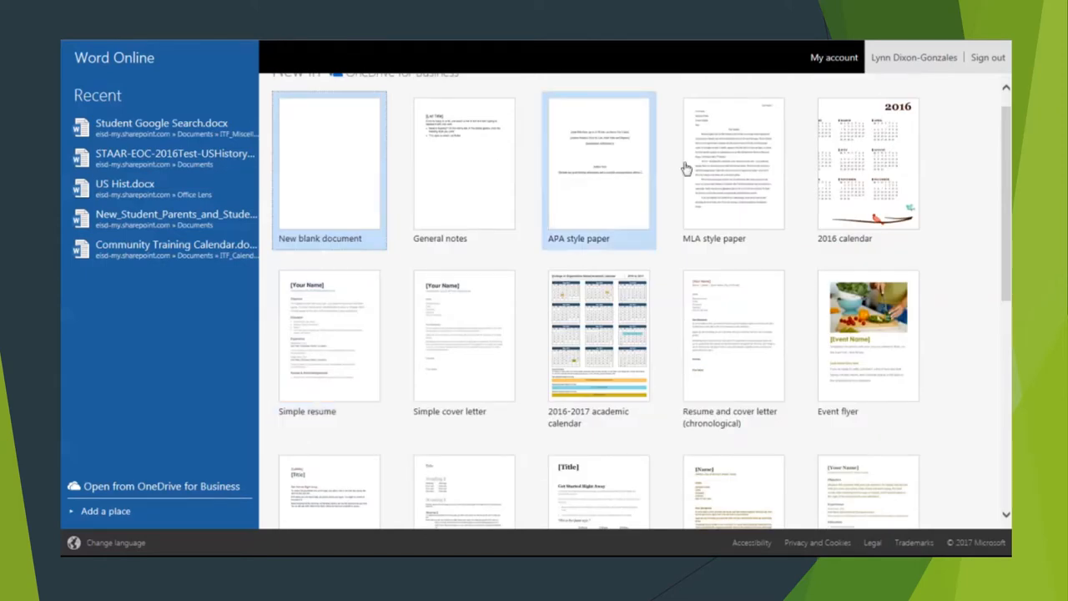
{"action": "mouse_move", "coordinate": [733, 167]}
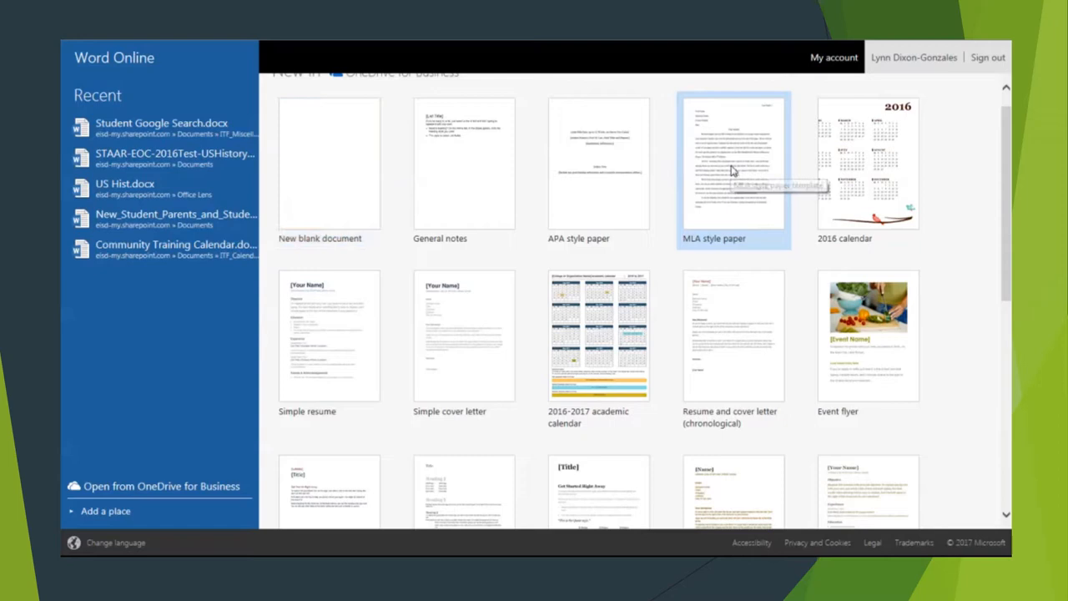
{"action": "left_click", "coordinate": [732, 164]}
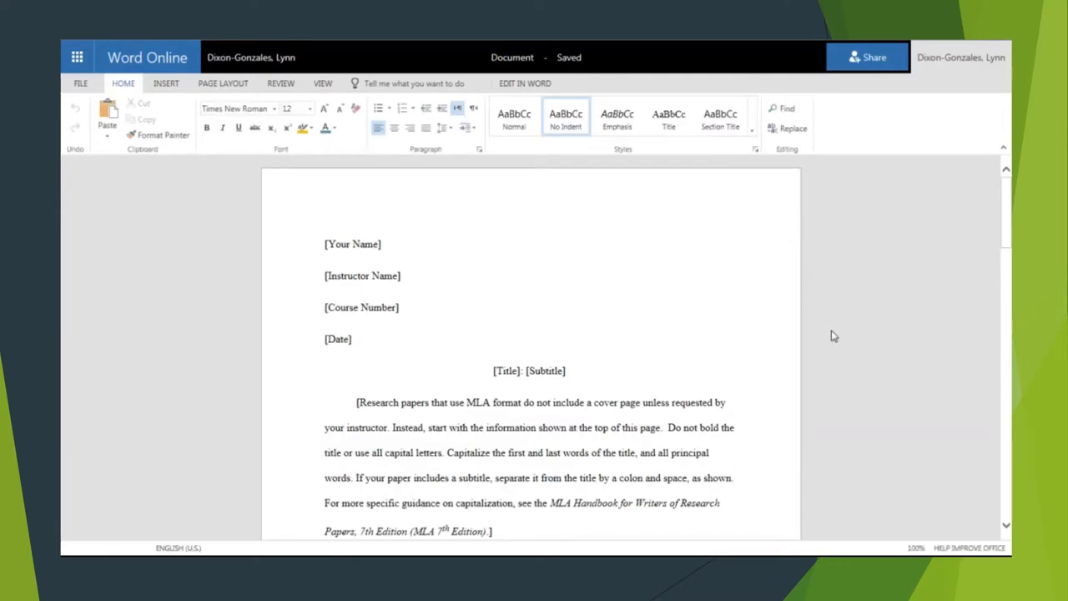
{"action": "scroll", "scroll_direction": "down", "scroll_amount": 3}
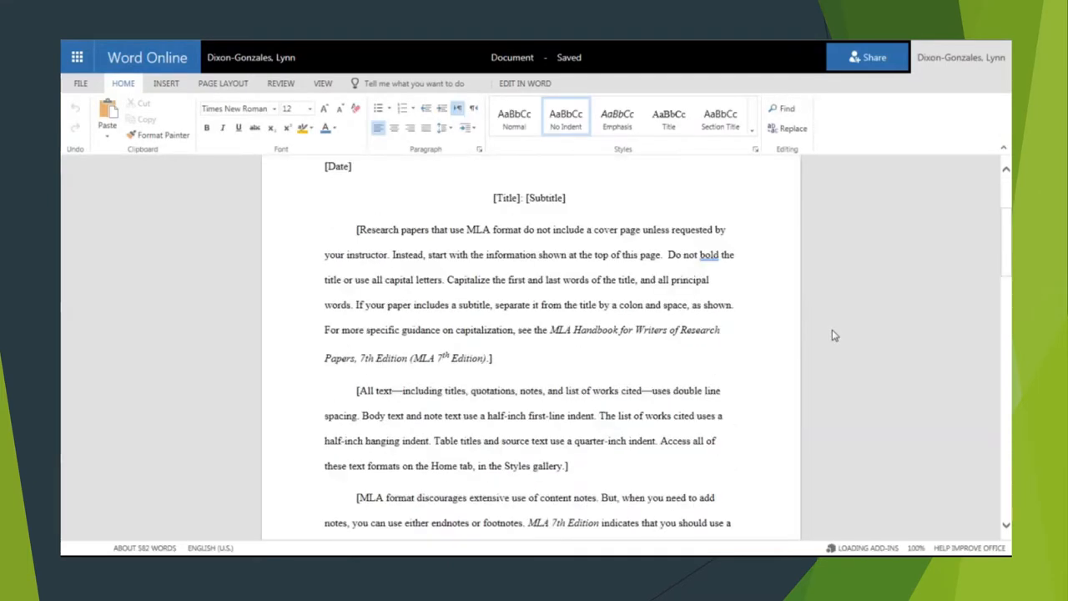
{"action": "scroll", "scroll_direction": "down", "scroll_amount": 3}
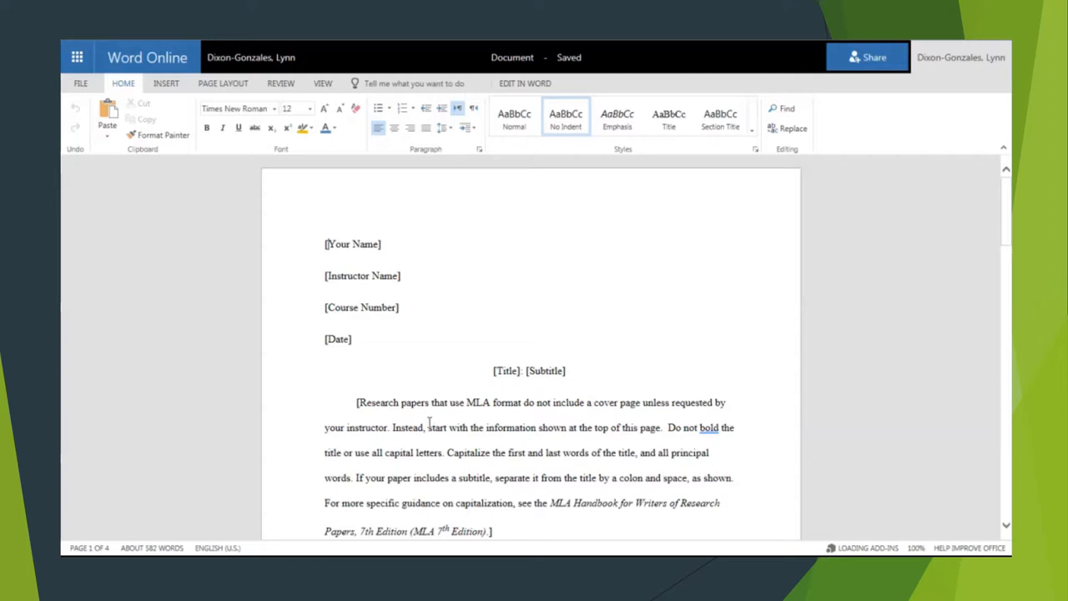
{"action": "scroll", "scroll_direction": "down", "scroll_amount": 3}
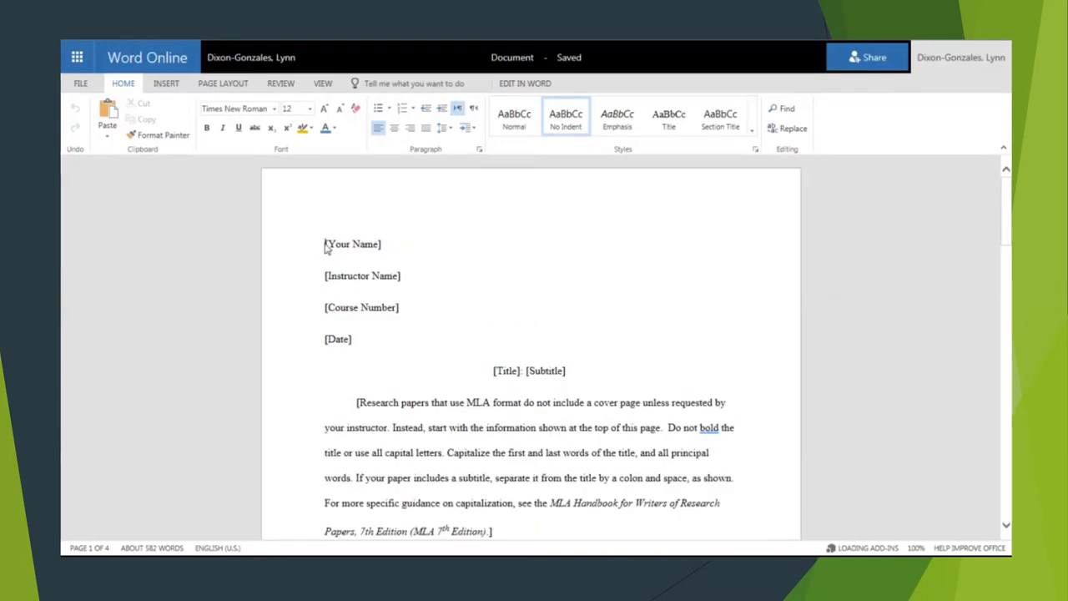
Step: Select the four heading placeholder lines and add a page break after the Works Cited entries
{"action": "left_click_drag", "start_coordinate": [325, 244], "coordinate": [352, 339]}
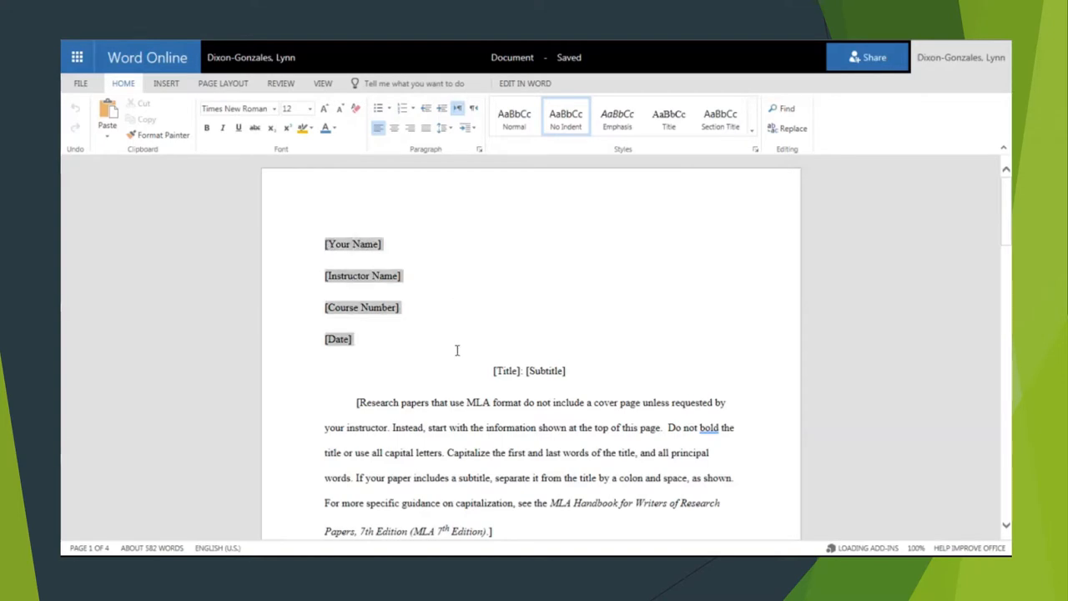
{"action": "scroll", "scroll_direction": "down", "scroll_amount": 3}
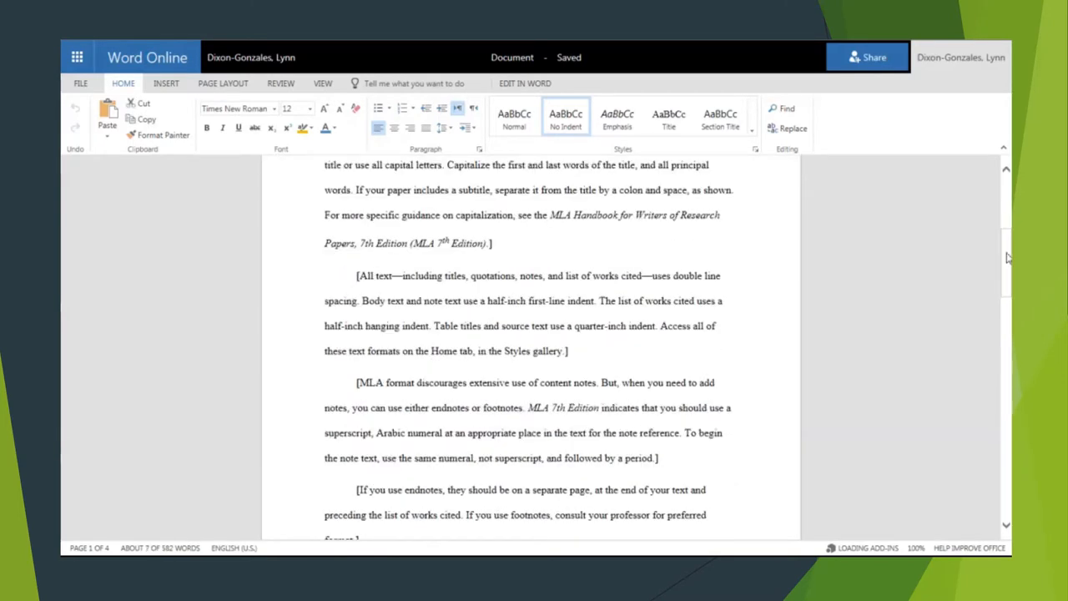
{"action": "scroll", "scroll_direction": "down", "scroll_amount": 3}
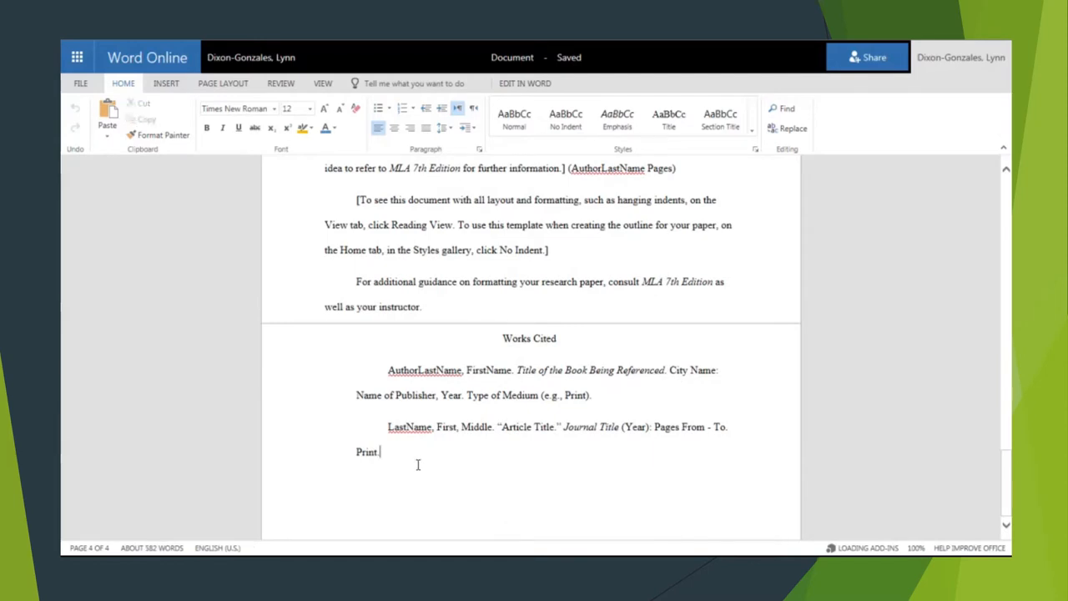
{"action": "left_click", "coordinate": [165, 84]}
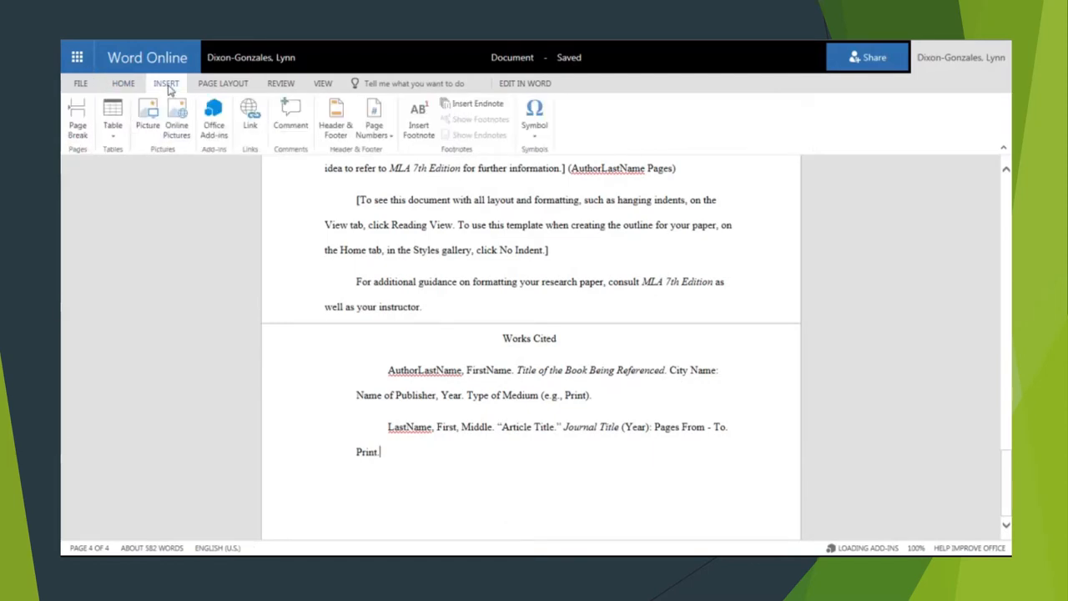
{"action": "left_click", "coordinate": [77, 117]}
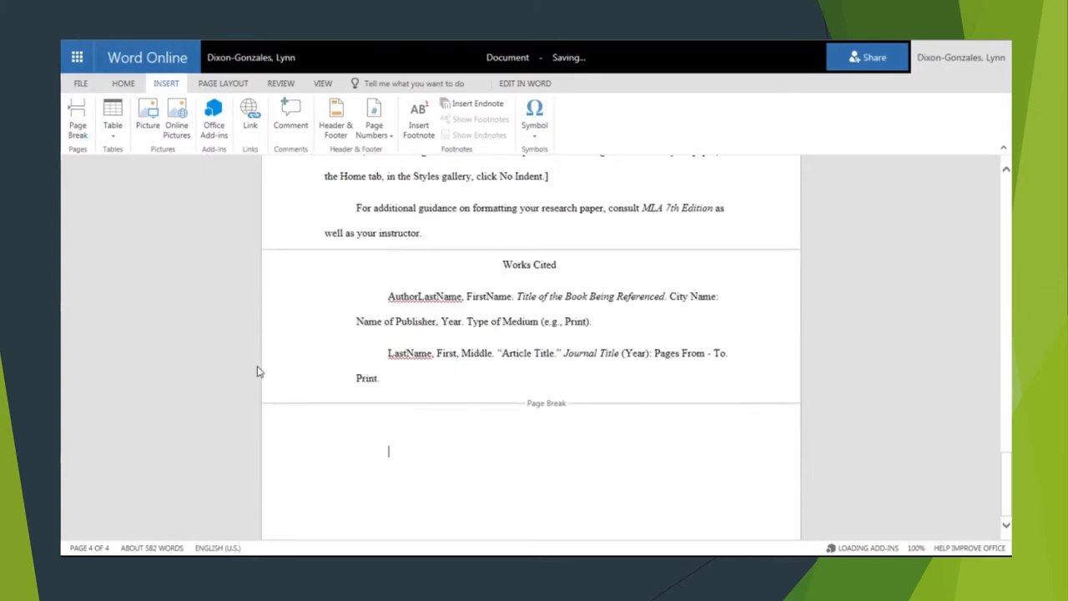
{"action": "scroll", "scroll_direction": "down", "scroll_amount": 3}
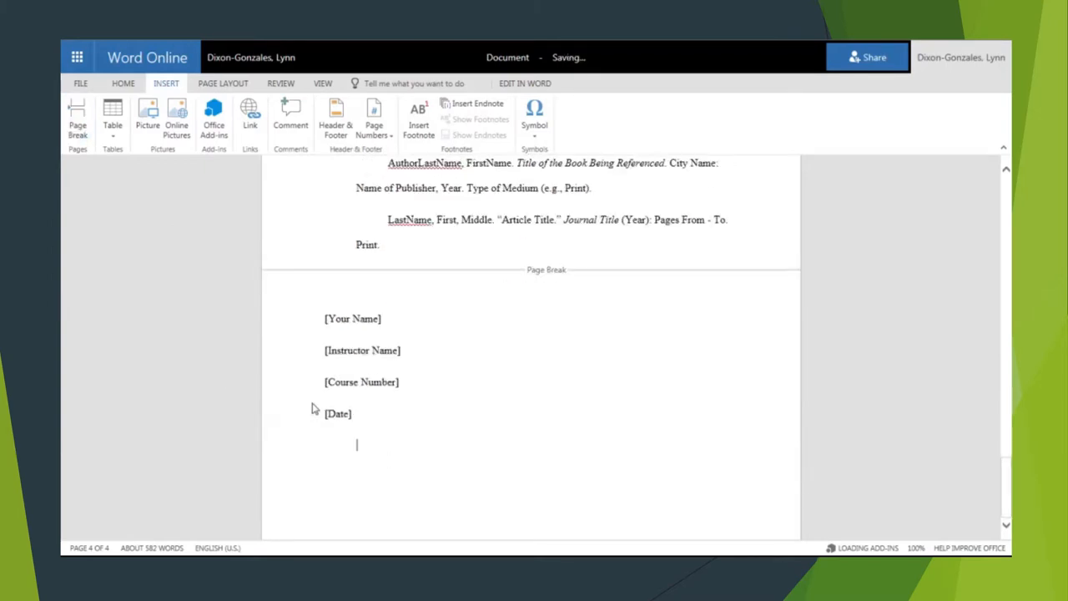
{"action": "scroll", "scroll_direction": "down", "scroll_amount": 3}
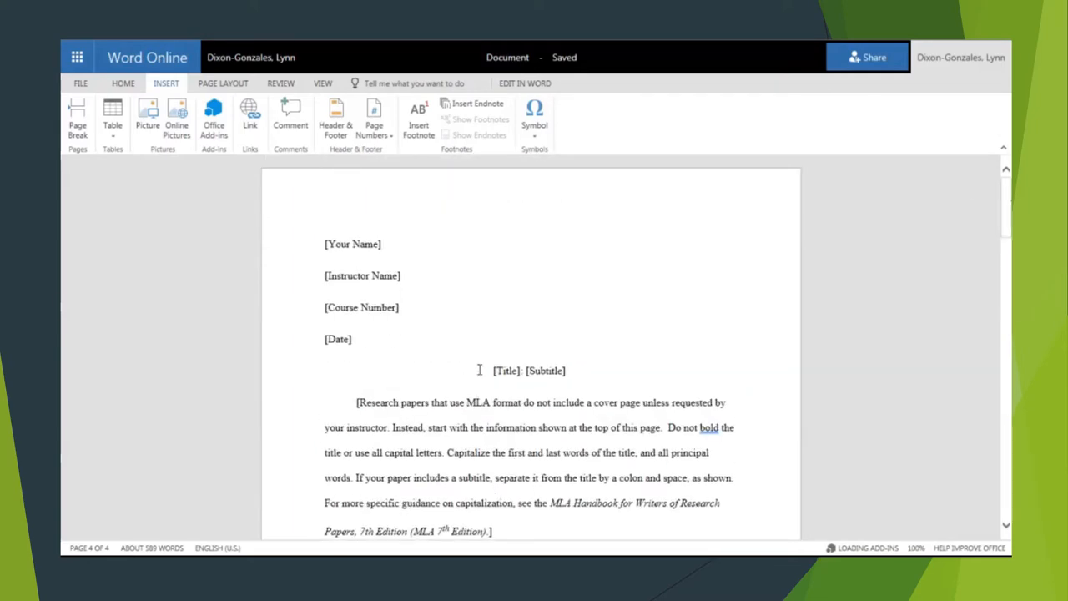
Step: Scroll to the new final page holding the pasted title and cover-page guidance paragraph
{"action": "scroll", "scroll_direction": "down", "scroll_amount": 3}
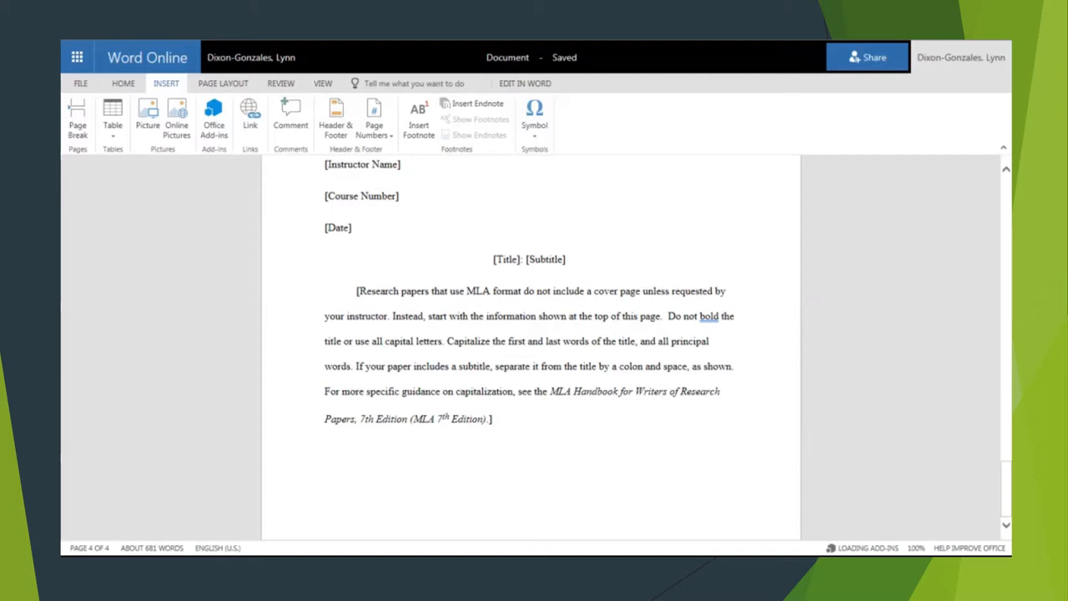
{"action": "mouse_move", "coordinate": [362, 327]}
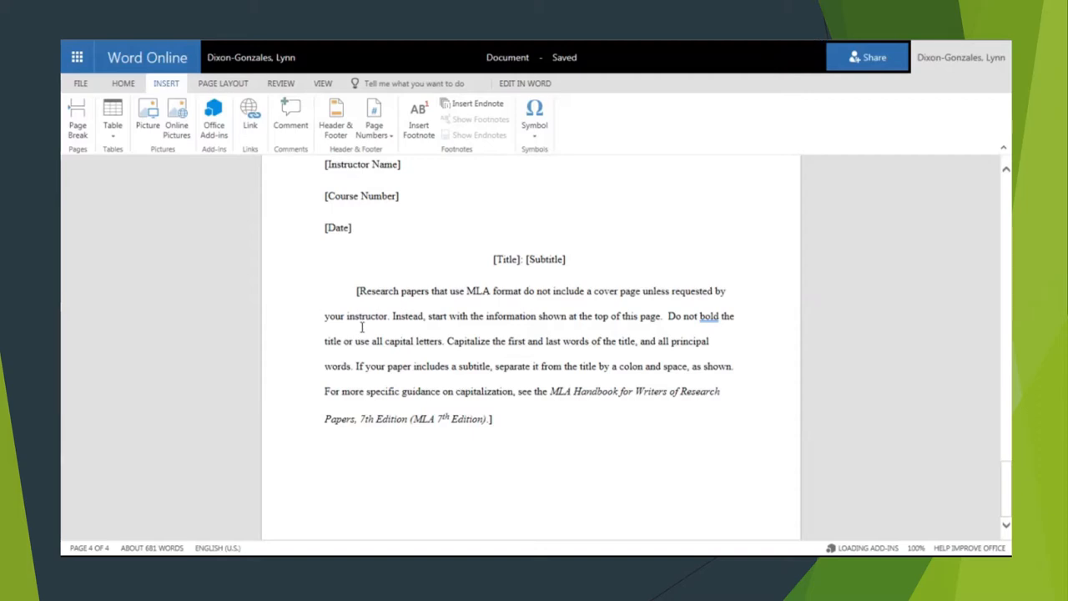
{"action": "mouse_move", "coordinate": [350, 287]}
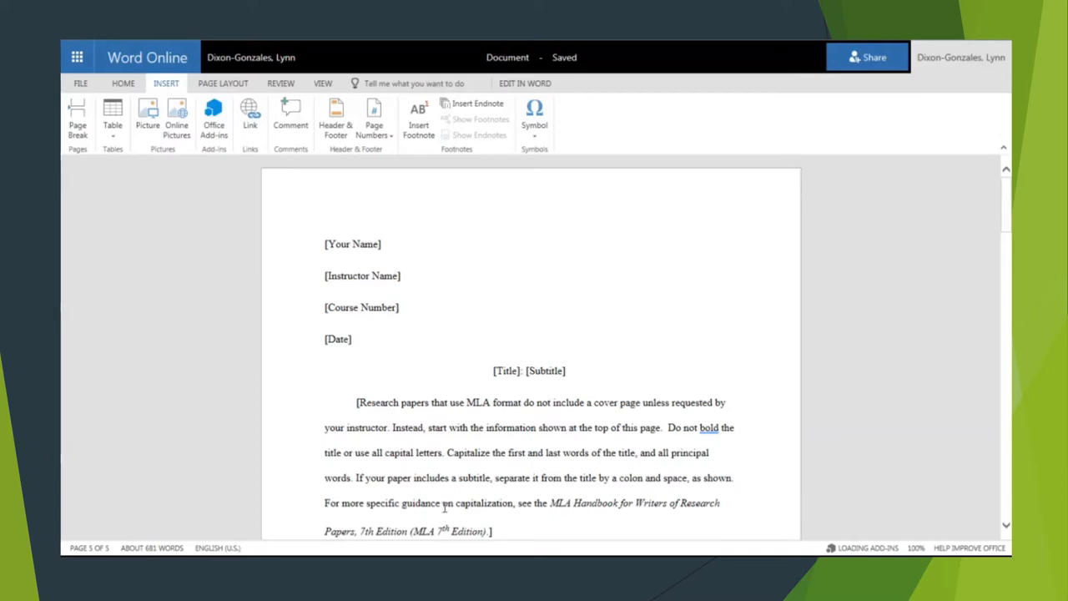
{"action": "scroll", "scroll_direction": "down", "scroll_amount": 3}
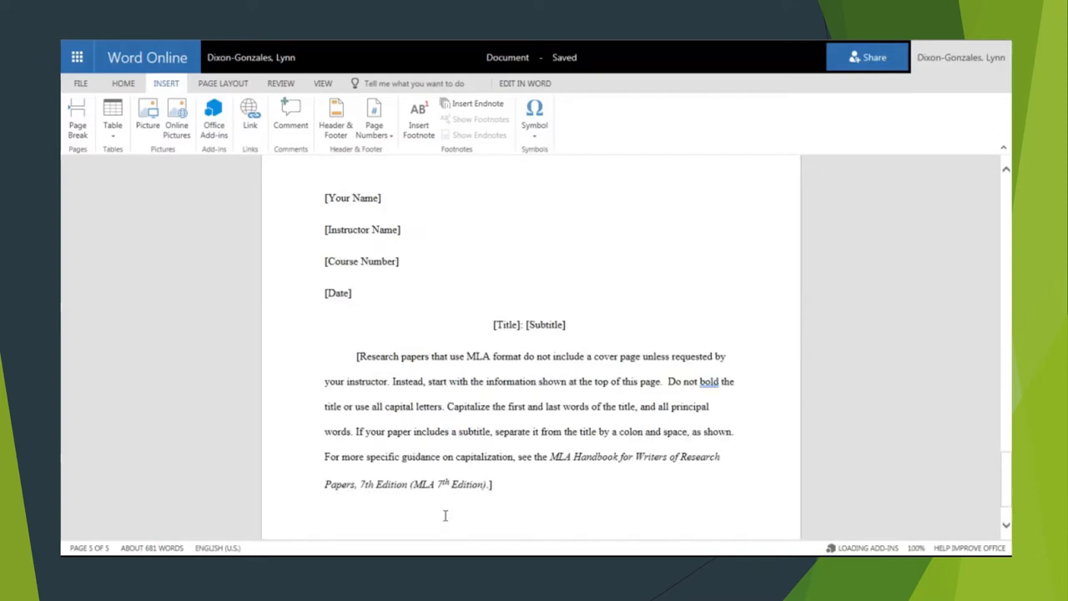
{"action": "scroll", "scroll_direction": "down", "scroll_amount": 3}
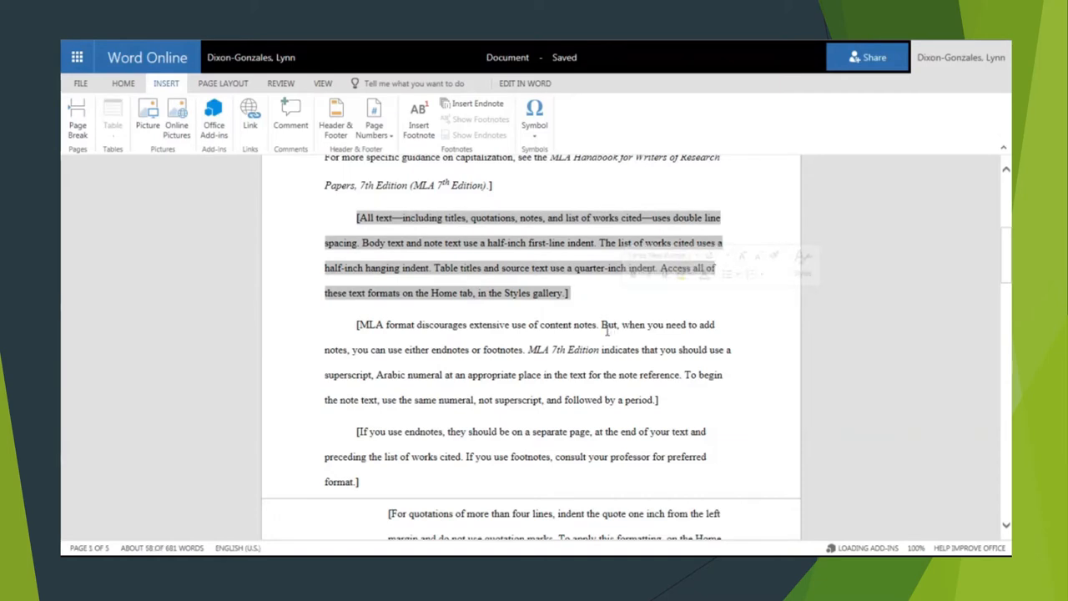
{"action": "scroll", "scroll_direction": "down", "scroll_amount": 3}
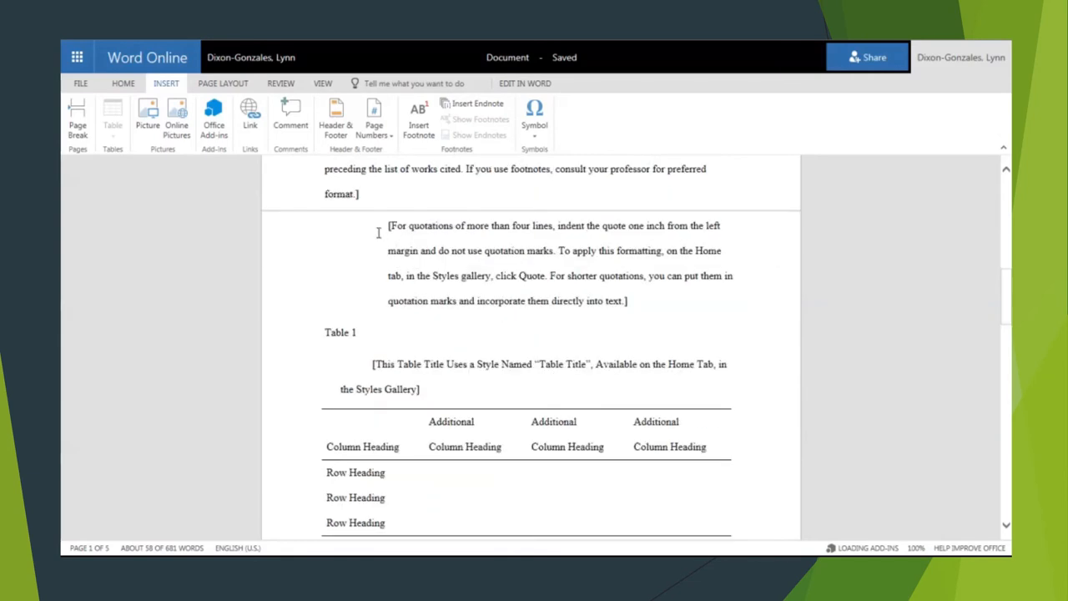
{"action": "mouse_move", "coordinate": [604, 277]}
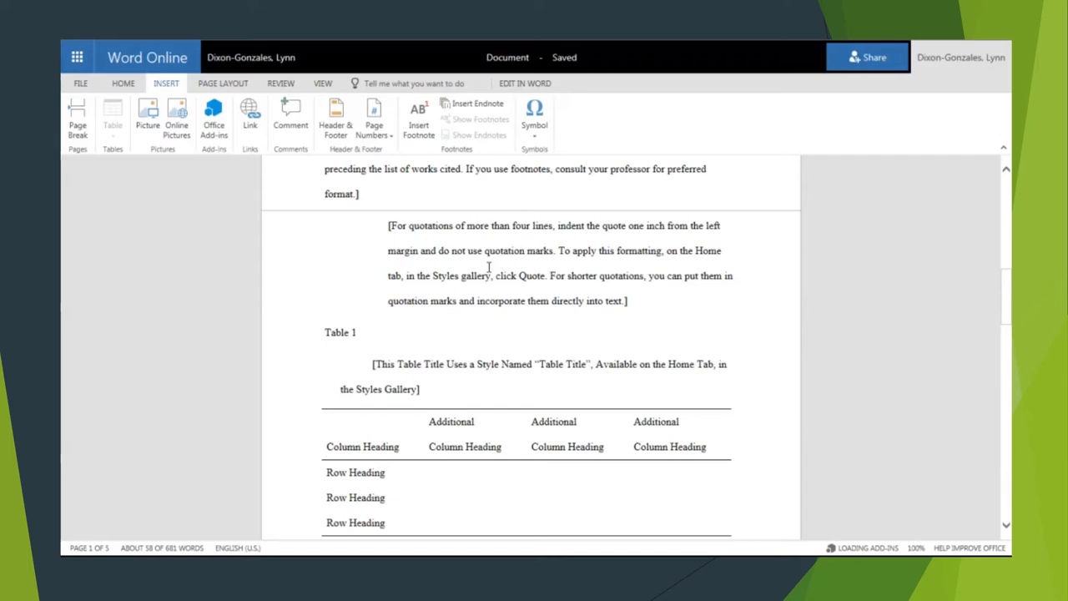
{"action": "scroll", "scroll_direction": "down", "scroll_amount": 3}
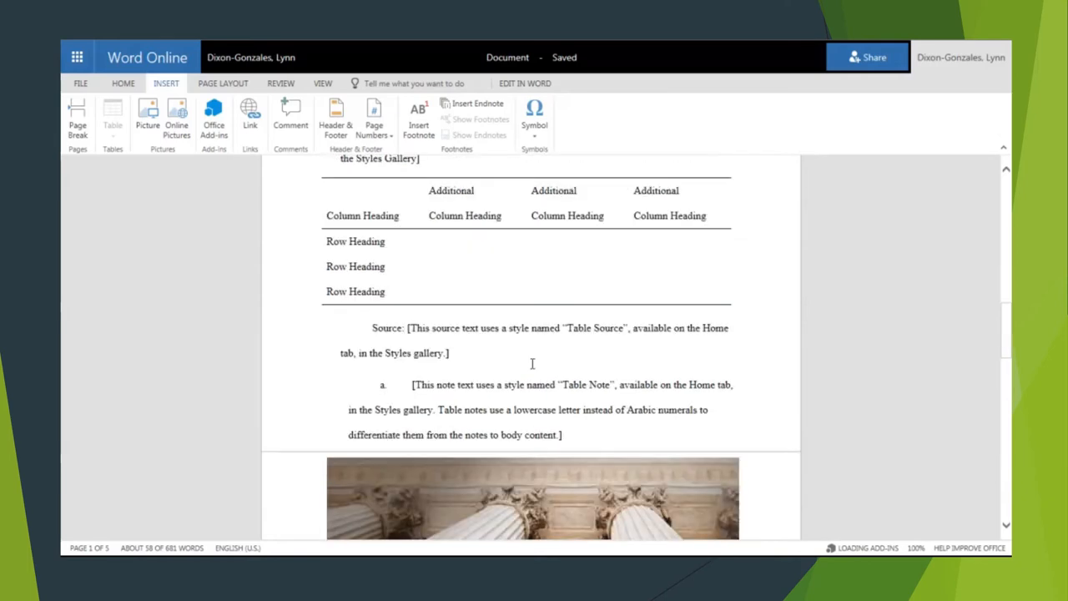
{"action": "scroll", "scroll_direction": "down", "scroll_amount": 3}
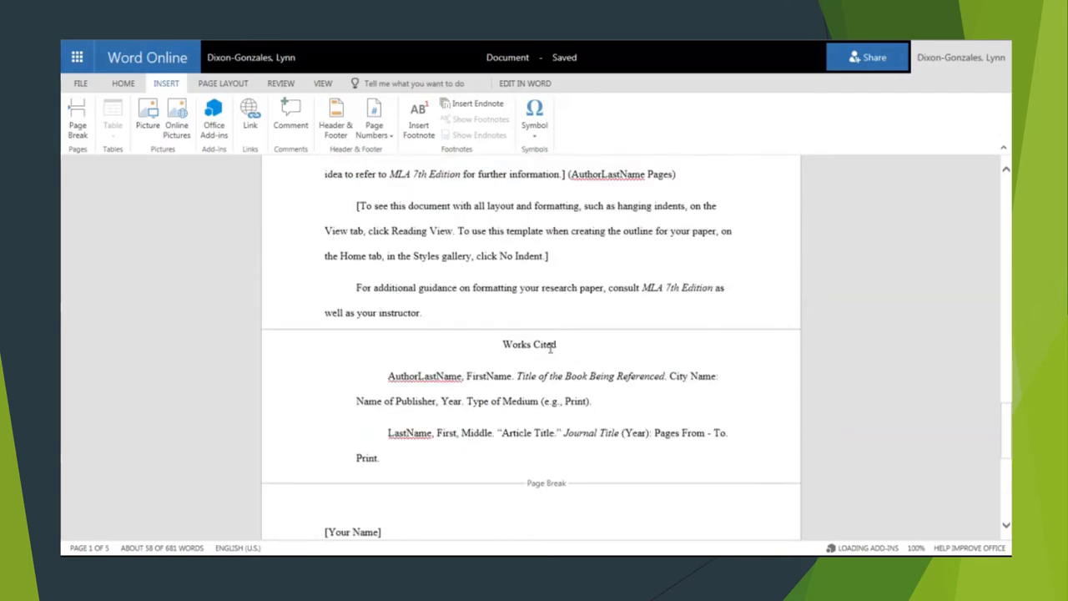
{"action": "scroll", "scroll_direction": "down", "scroll_amount": 3}
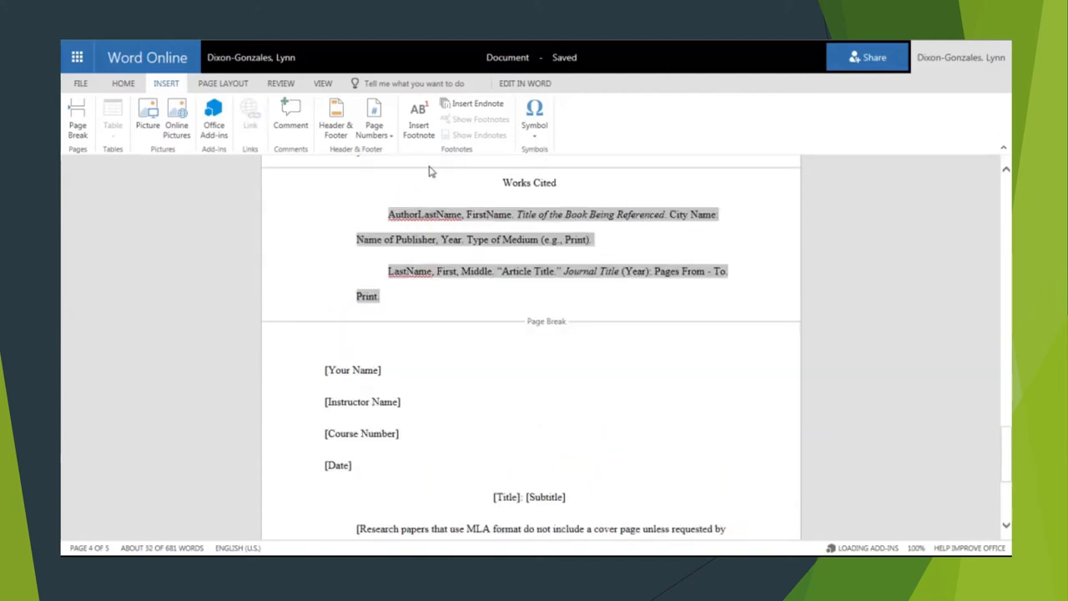
{"action": "scroll", "scroll_direction": "down", "scroll_amount": 3}
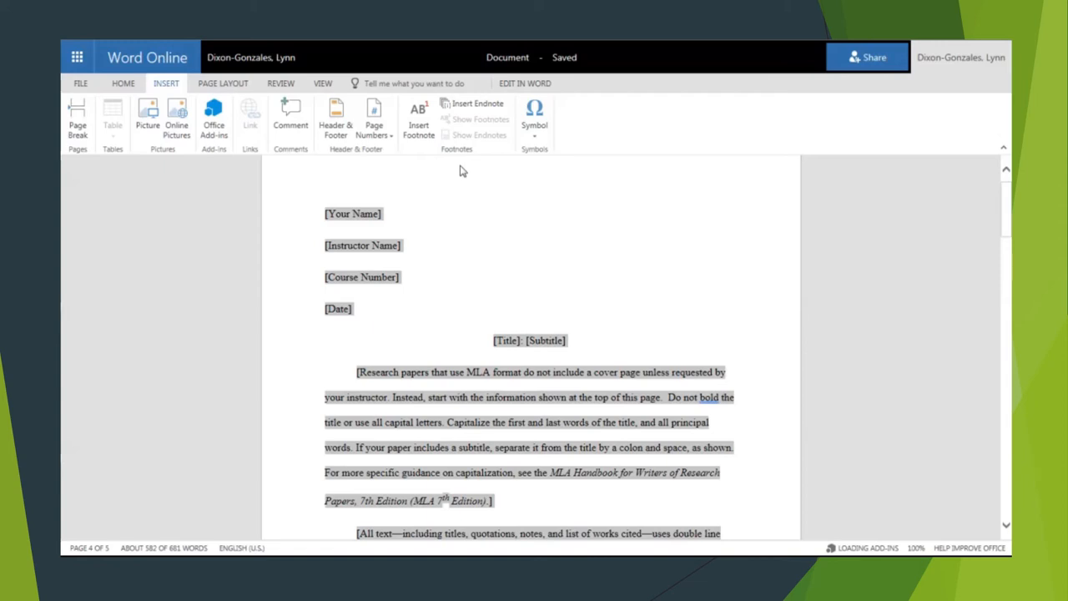
{"action": "mouse_move", "coordinate": [492, 233]}
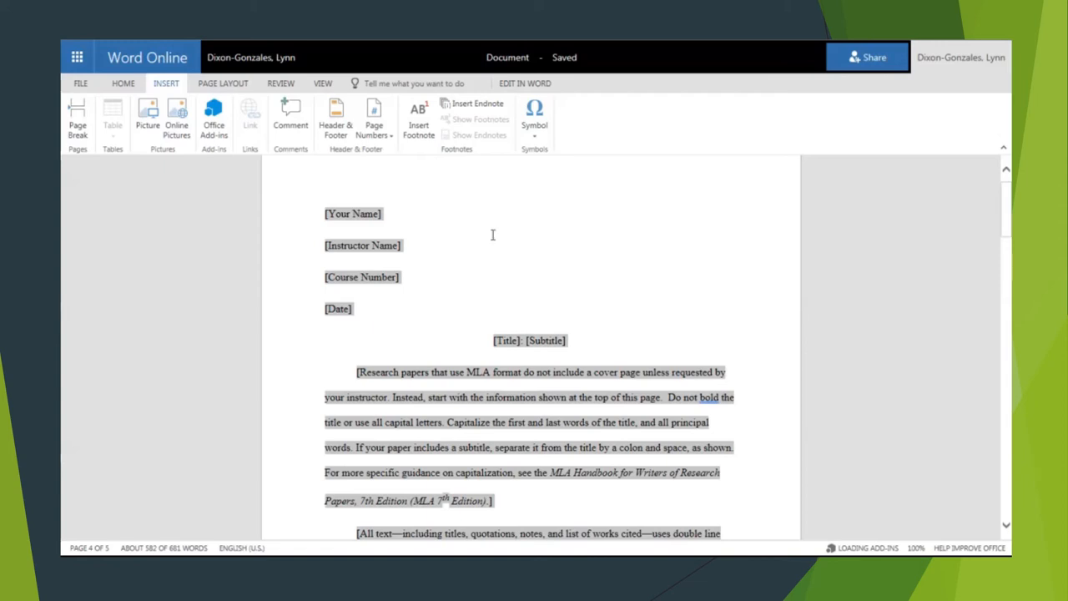
{"action": "mouse_move", "coordinate": [459, 341]}
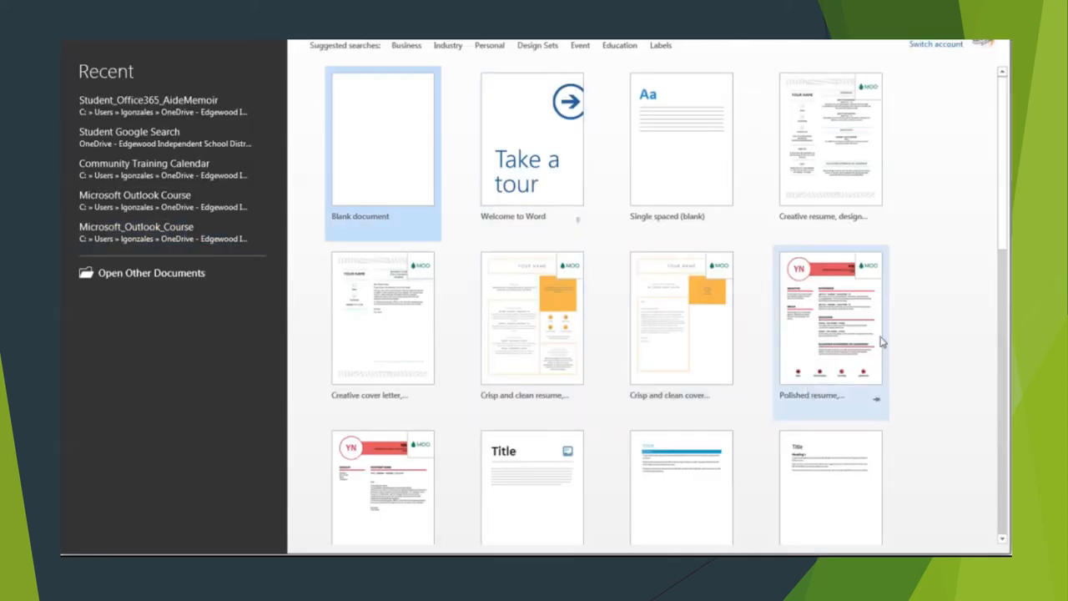
{"action": "mouse_move", "coordinate": [941, 345]}
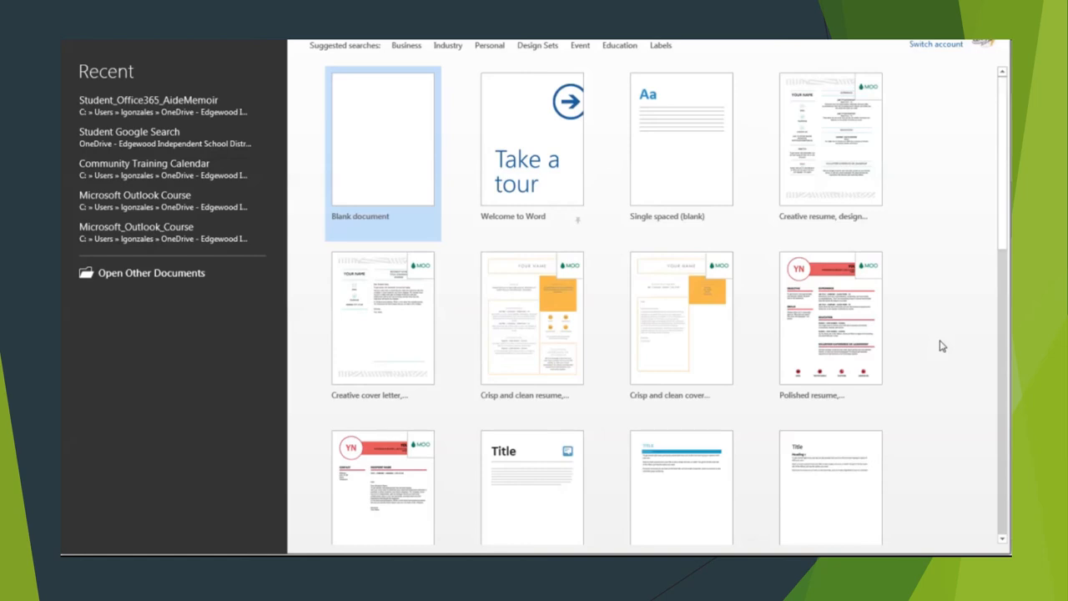
Step: Scroll through Word's start-screen templates past report, APA report, résumé and flyer designs
{"action": "scroll", "scroll_direction": "down", "scroll_amount": 3}
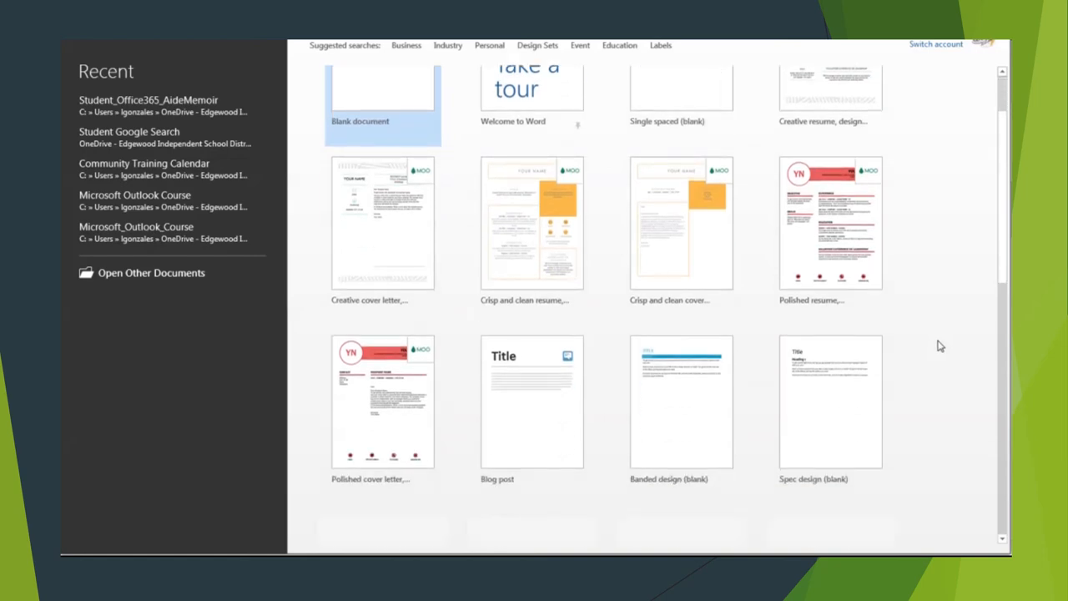
{"action": "scroll", "scroll_direction": "down", "scroll_amount": 3}
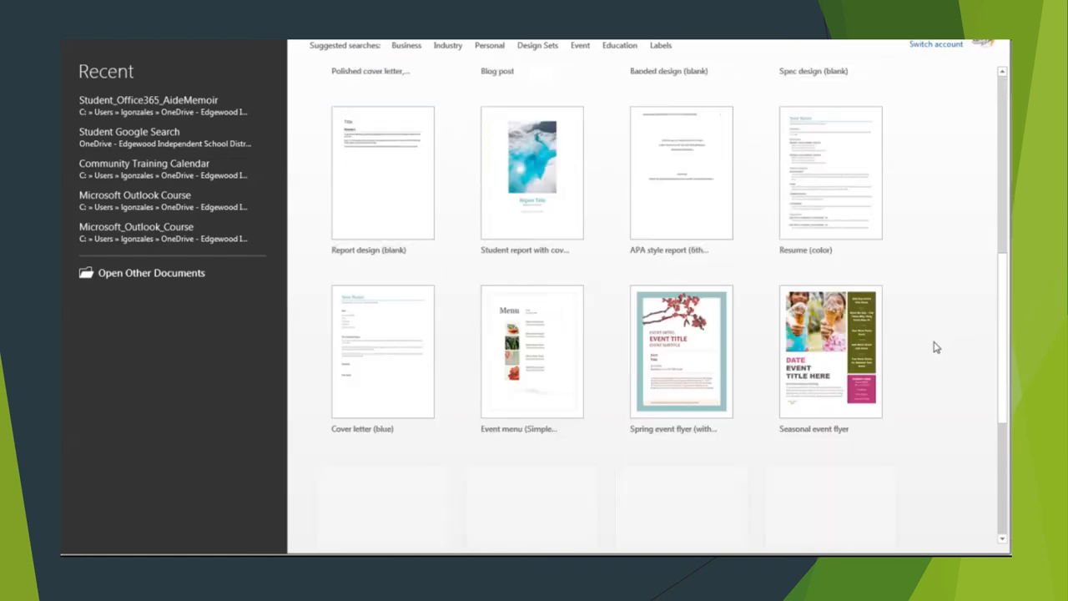
{"action": "scroll", "scroll_direction": "down", "scroll_amount": 3}
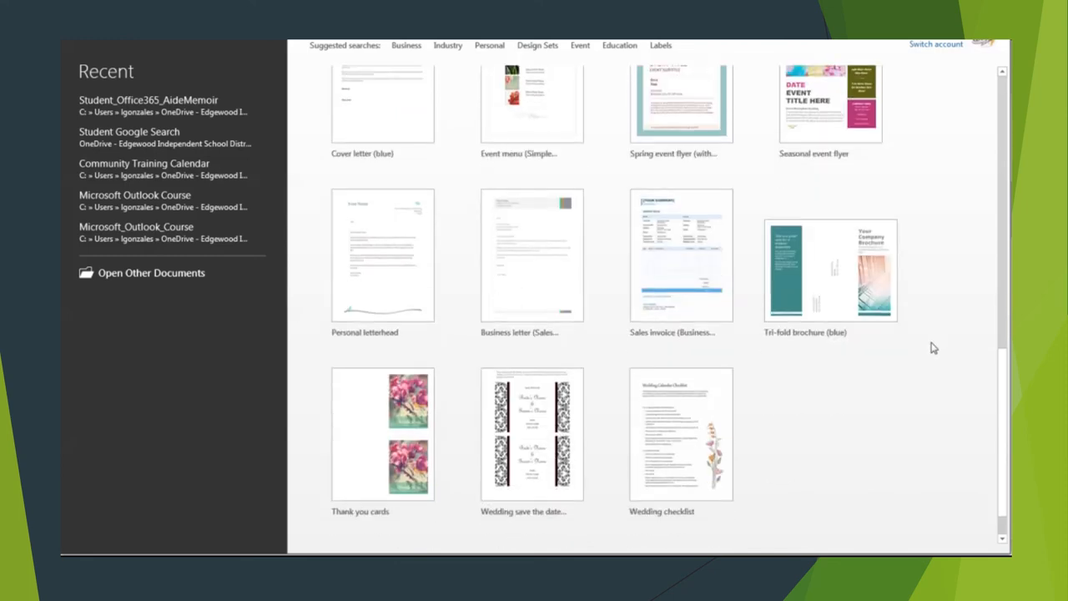
{"action": "scroll", "scroll_direction": "up", "scroll_amount": 3}
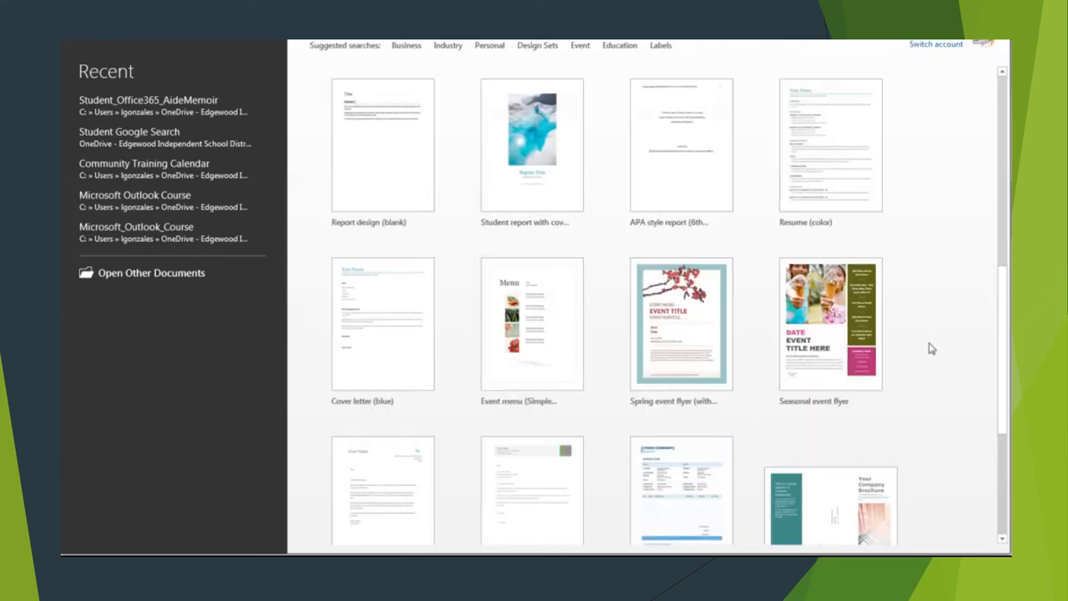